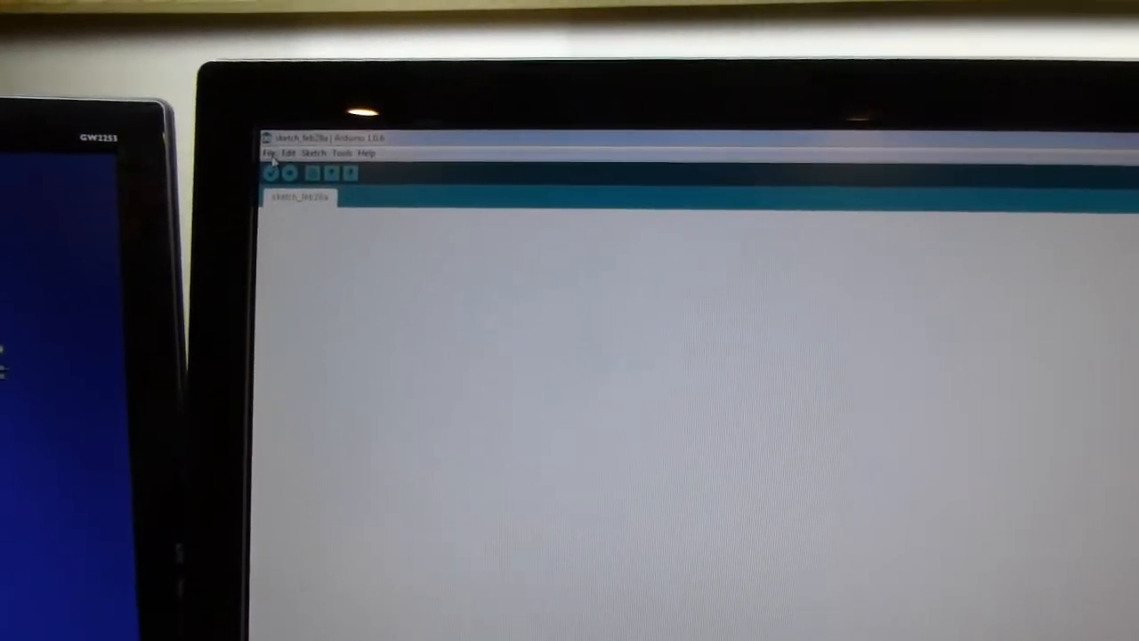
# Step: Start browsing the built-in examples to reach 01.Basics > Blink
pyautogui.click(270, 153)
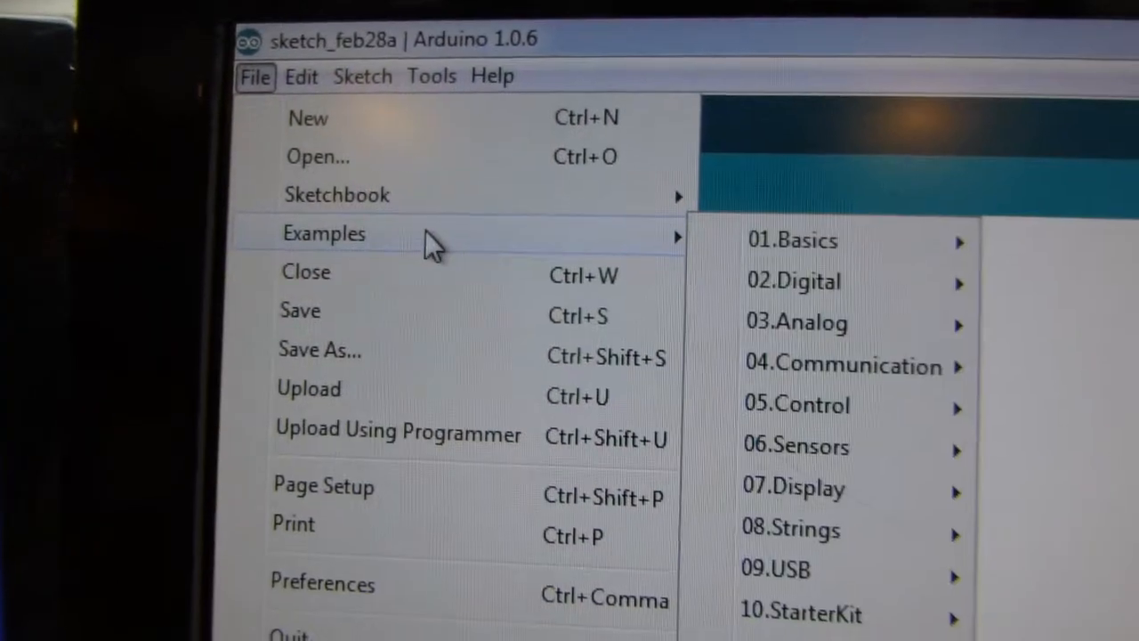
pyautogui.moveTo(792, 240)
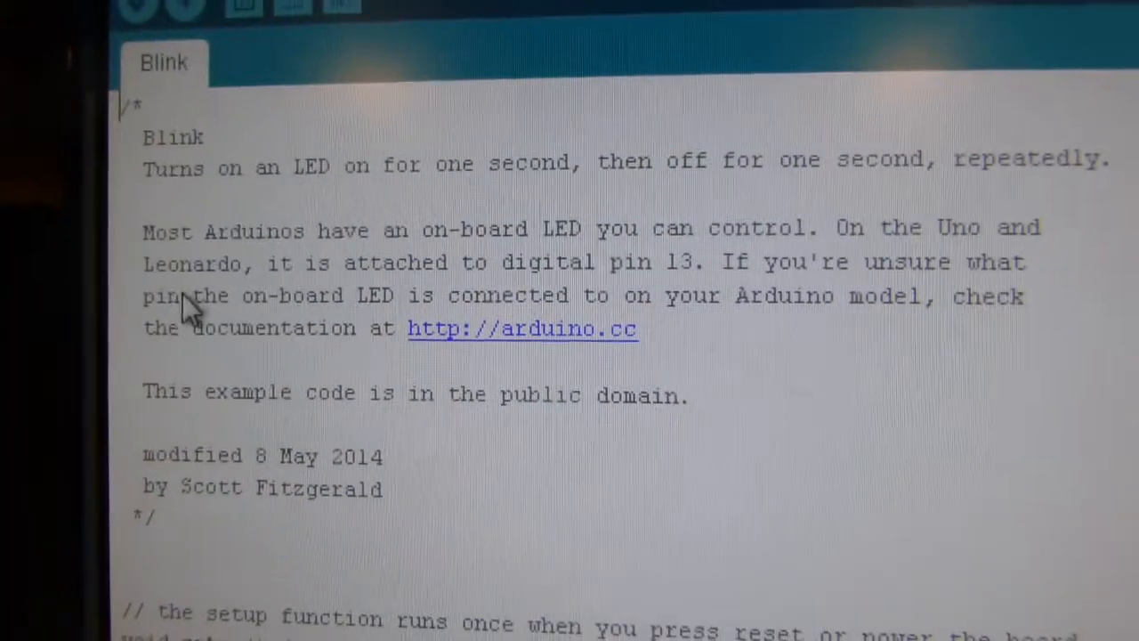
pyautogui.scroll(-3)
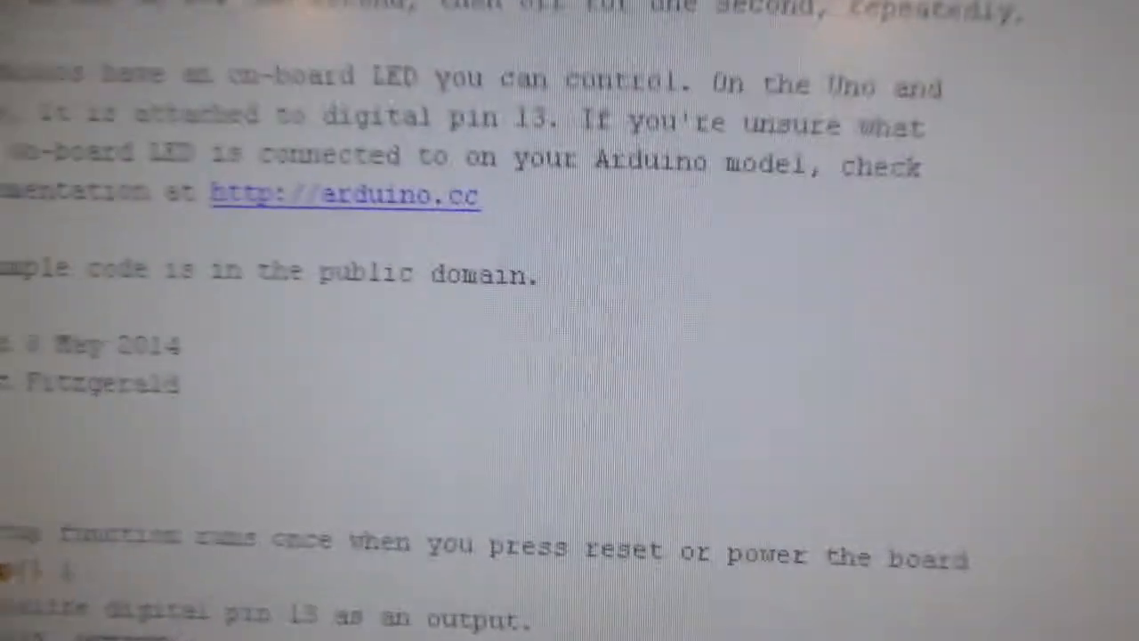
pyautogui.scroll(-3)
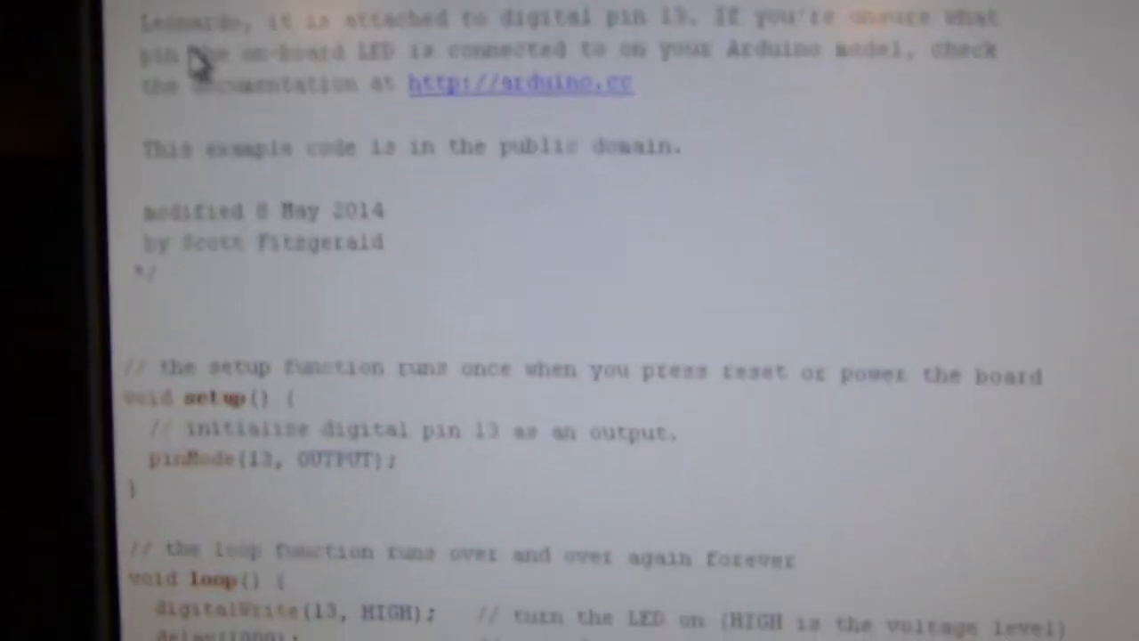
pyautogui.scroll(-3)
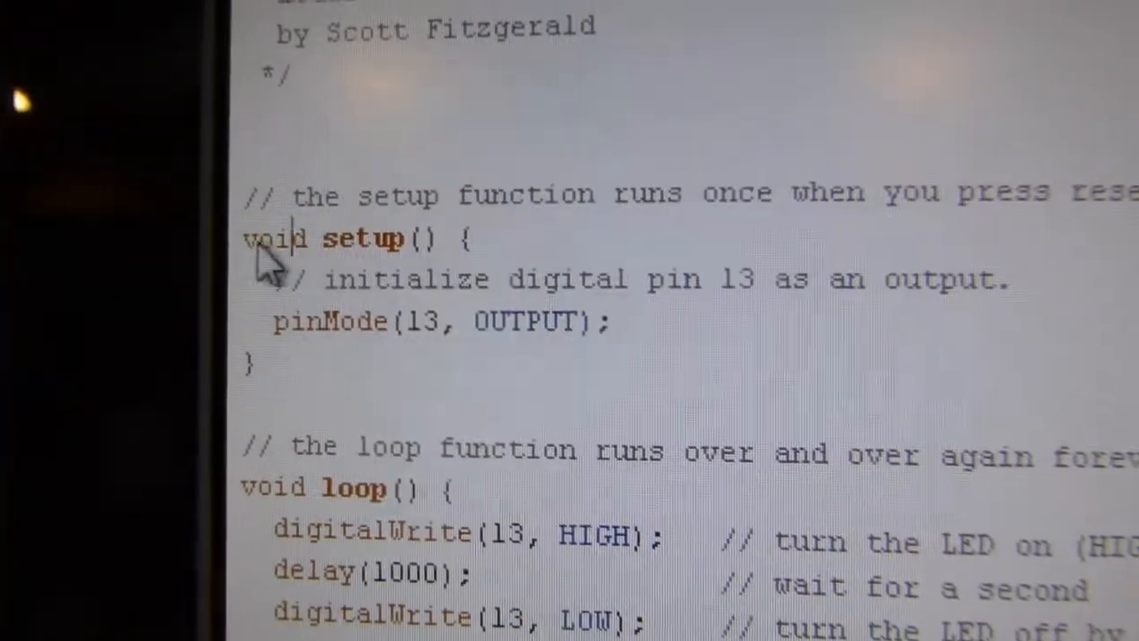
pyautogui.doubleClick(276, 253)
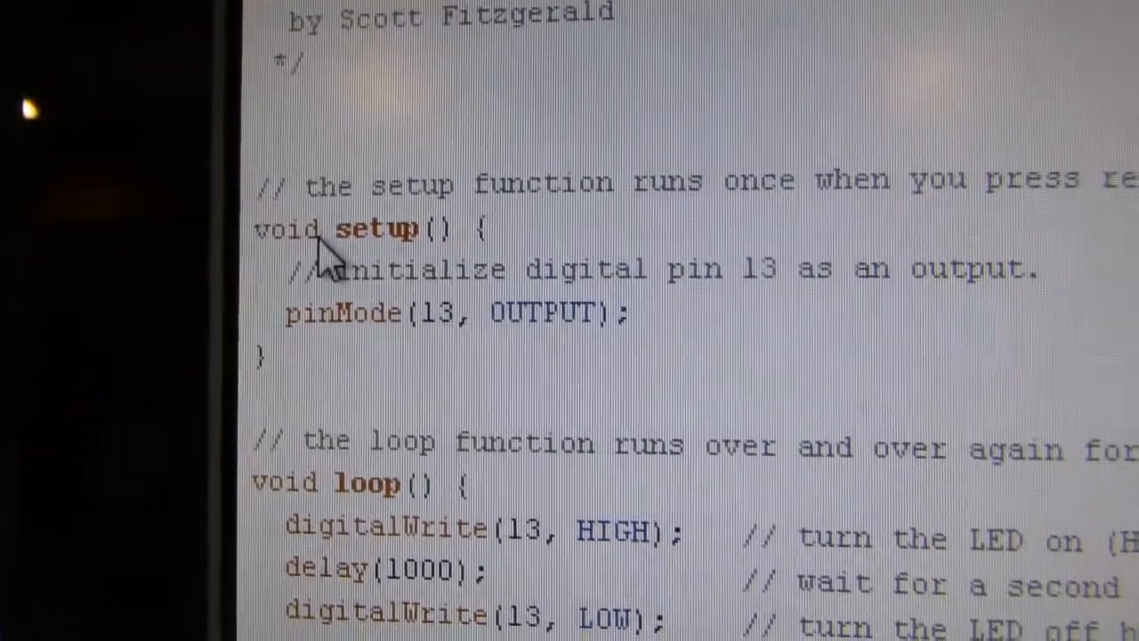
pyautogui.doubleClick(285, 228)
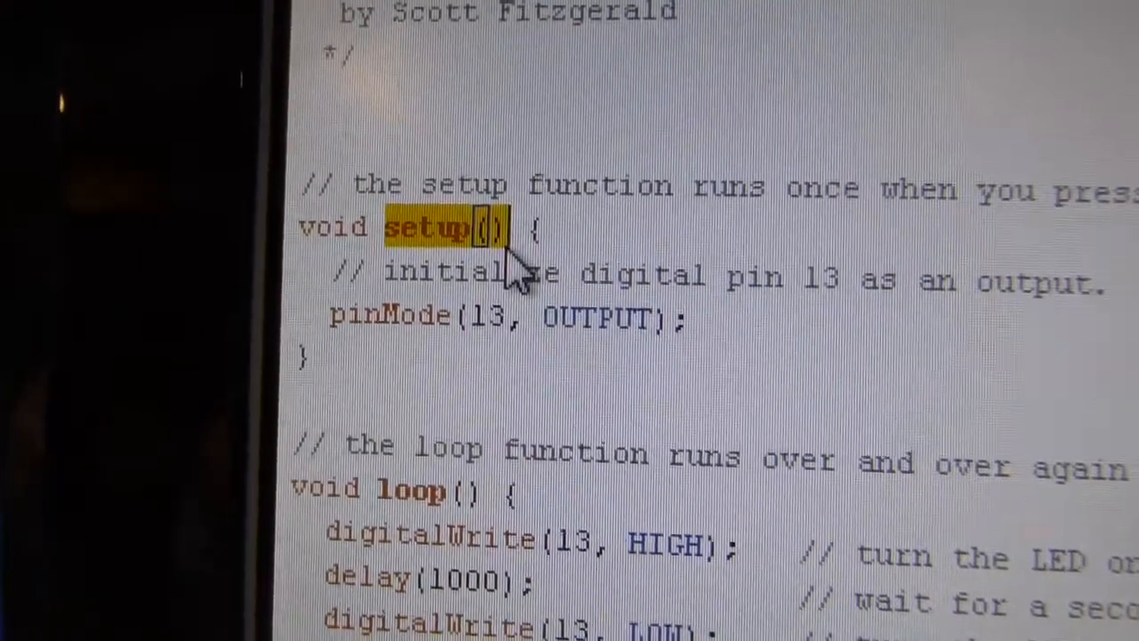
pyautogui.scroll(-3)
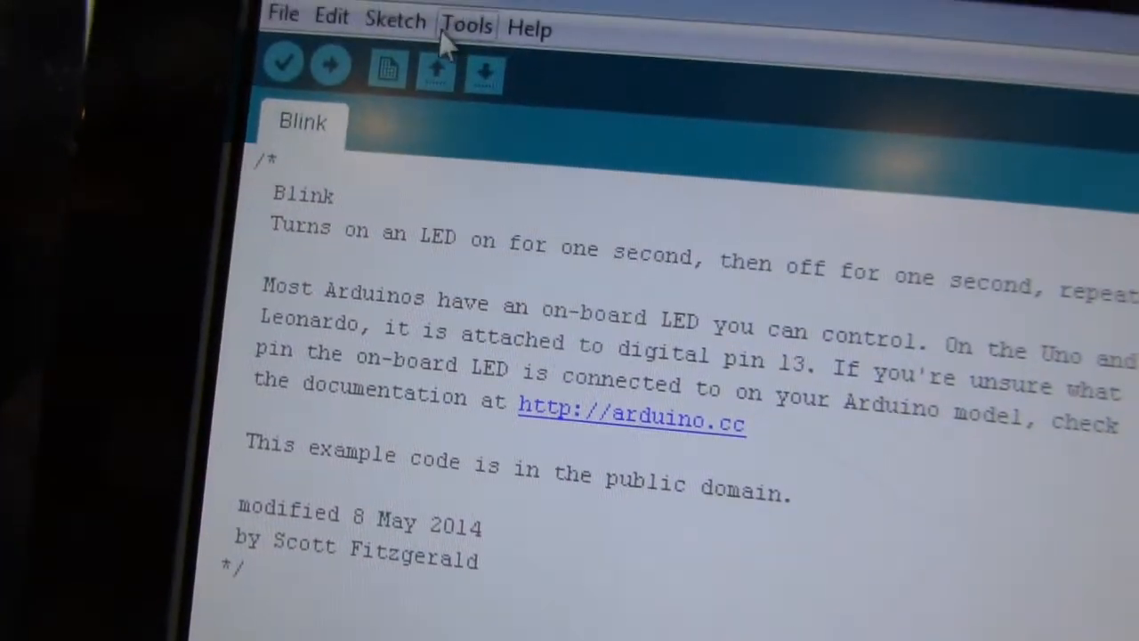
# Step: Choose the board under Tools, then select COM7 as the serial port
pyautogui.click(466, 25)
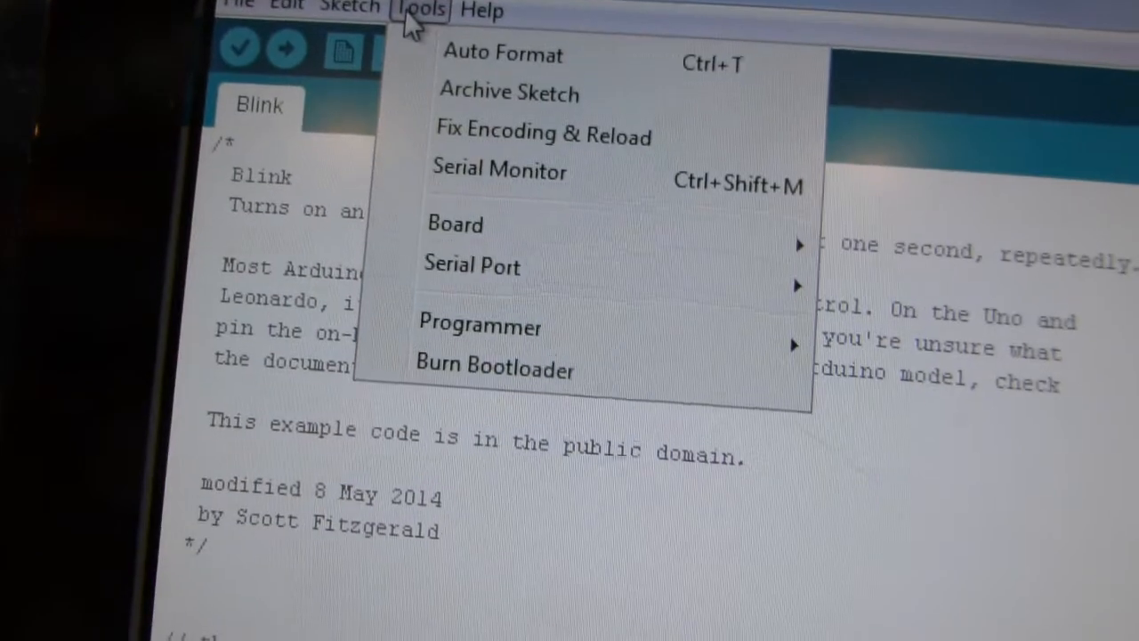
pyautogui.click(454, 224)
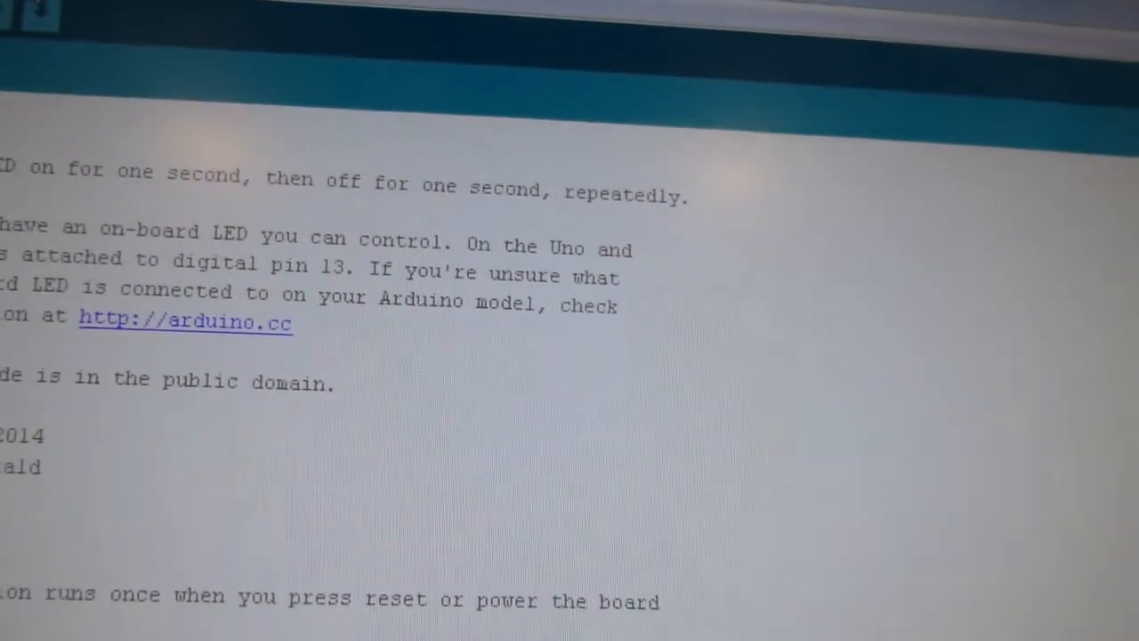
pyautogui.click(53, 212)
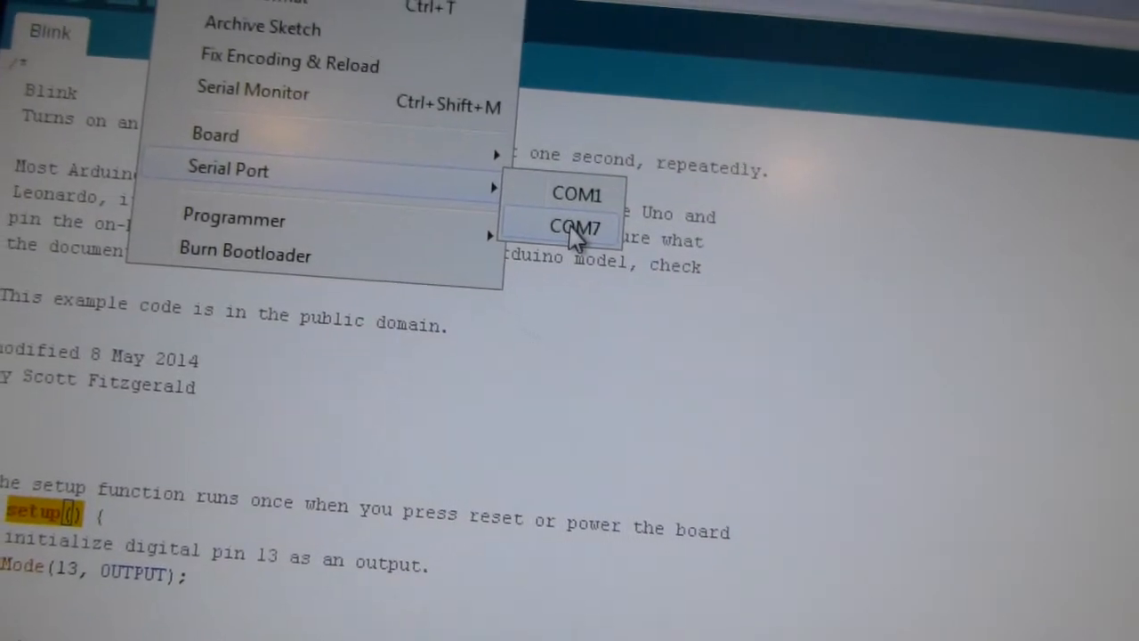
pyautogui.click(577, 226)
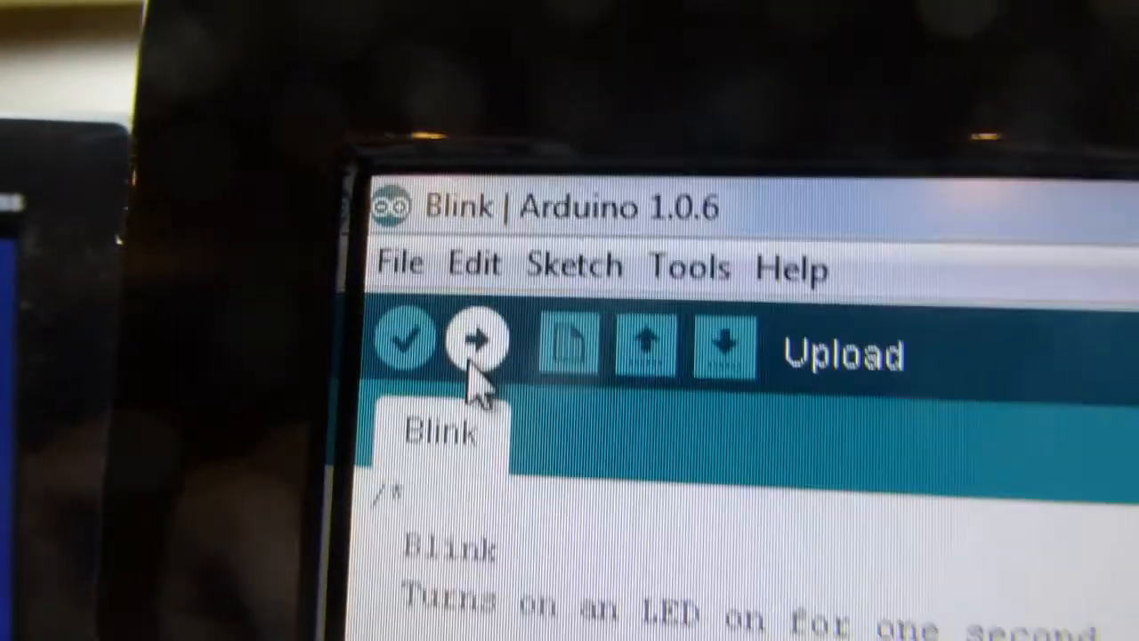
# Step: Compile the Blink sketch and upload it to the Arduino with the Upload button
pyautogui.click(467, 348)
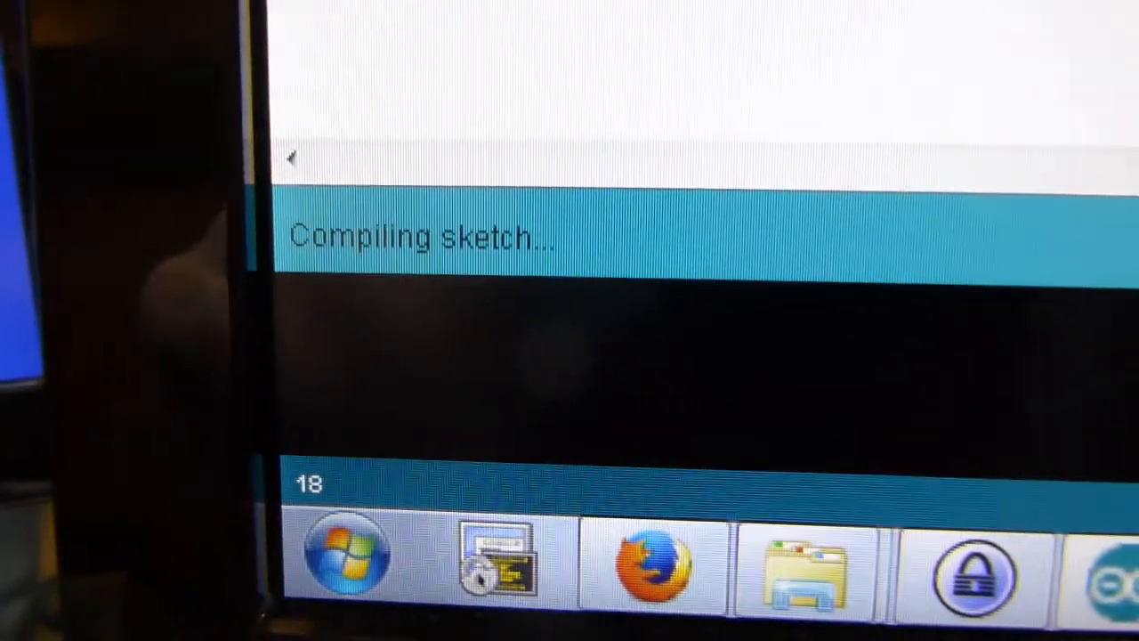